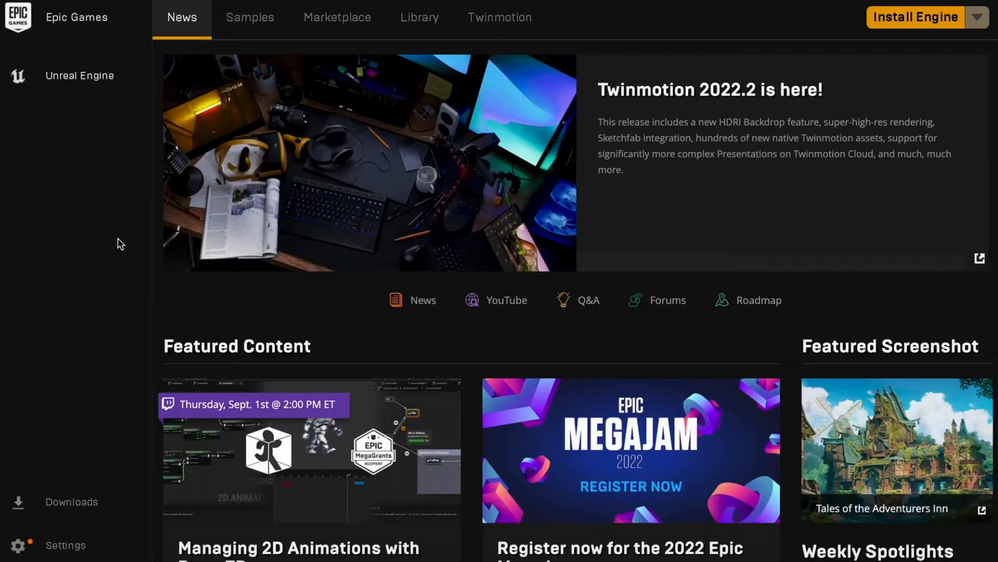
pyautogui.moveTo(75, 541)
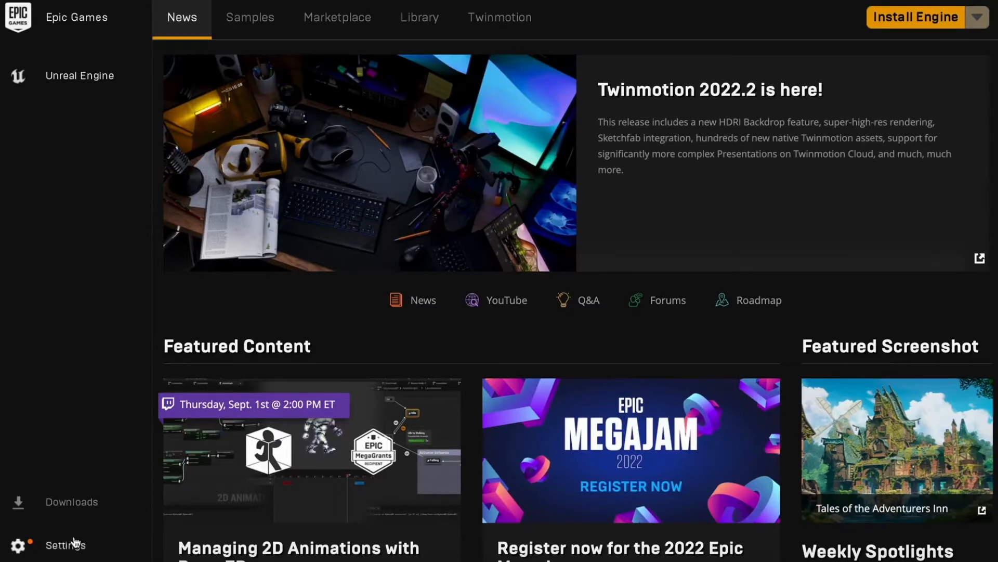
# In Settings under Preferences, uncheck Hide Game Library so the library shows again.
pyautogui.click(65, 544)
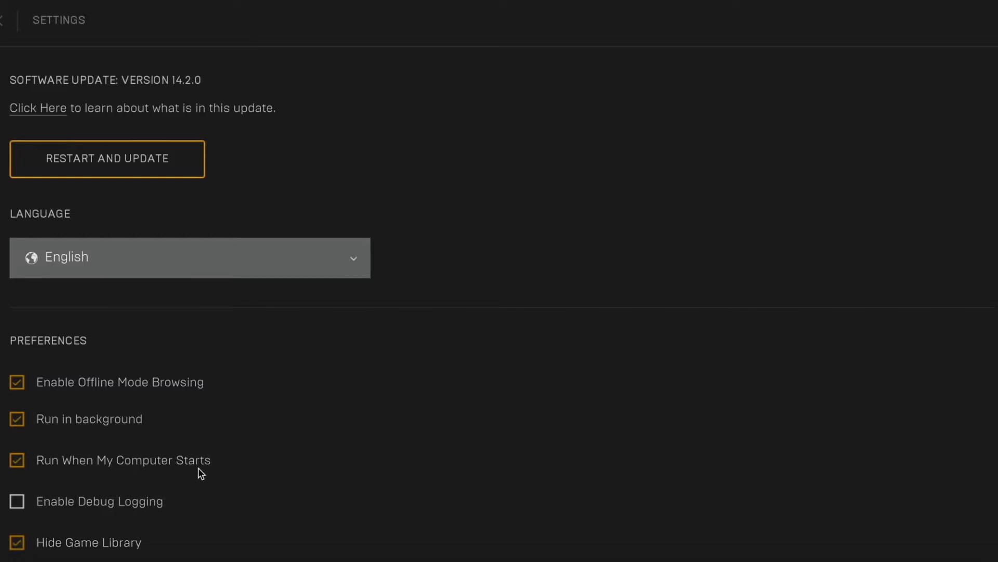
pyautogui.scroll(-3)
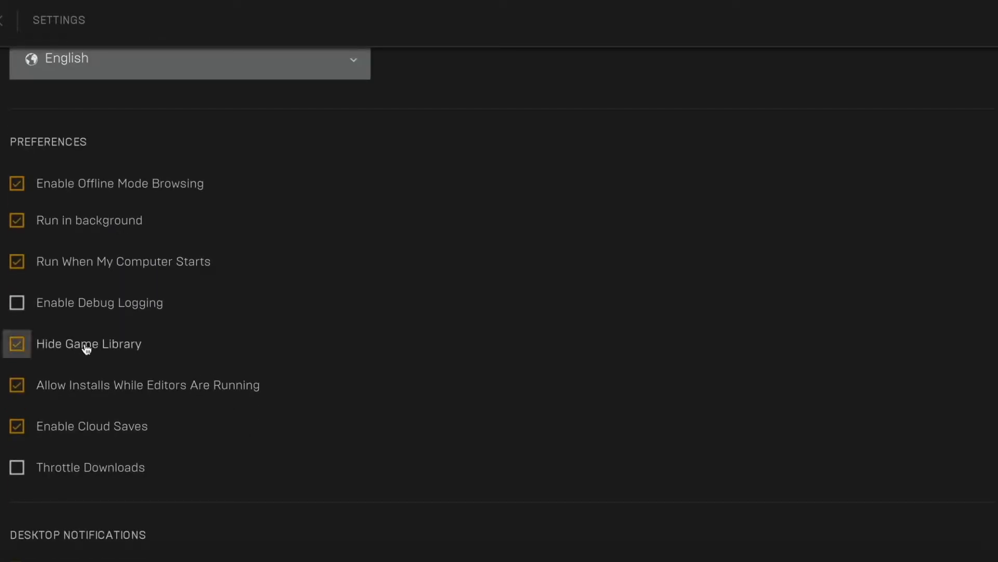
pyautogui.moveTo(105, 348)
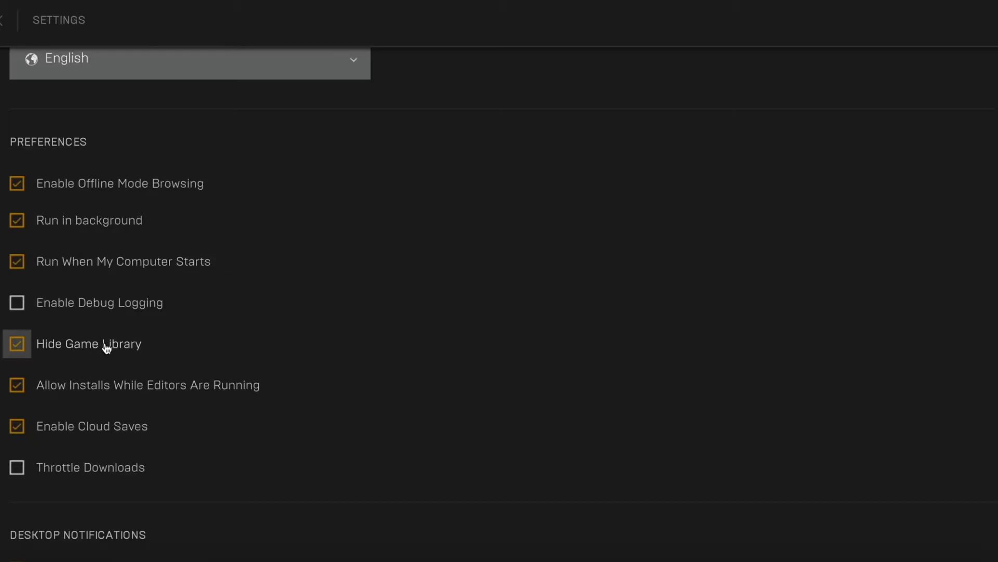
pyautogui.click(17, 344)
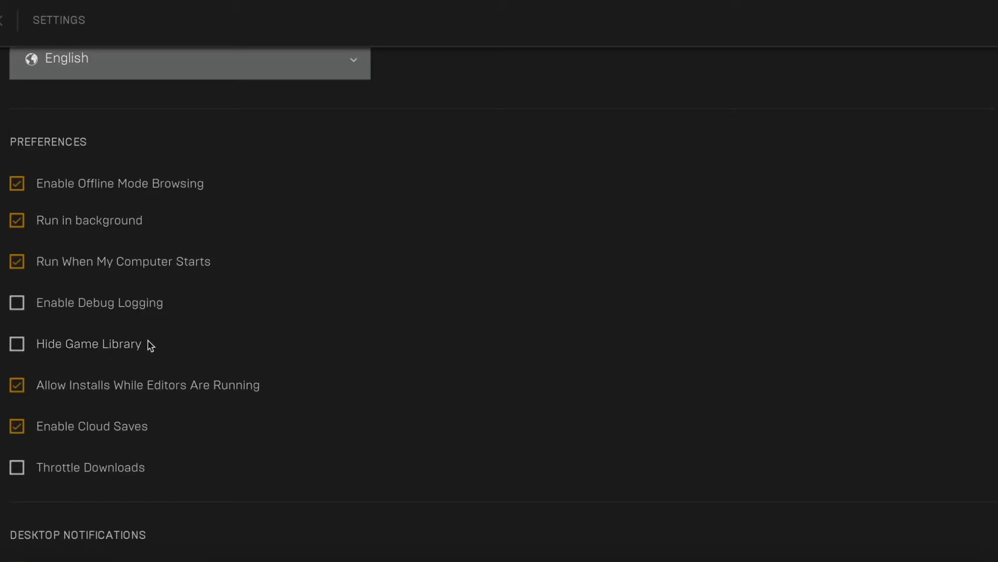
pyautogui.moveTo(154, 339)
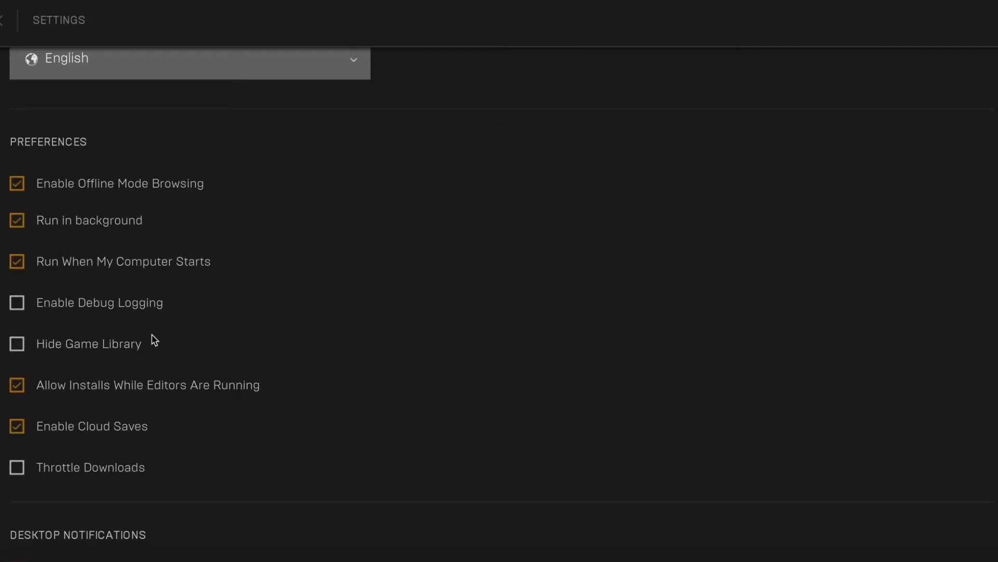
pyautogui.scroll(3)
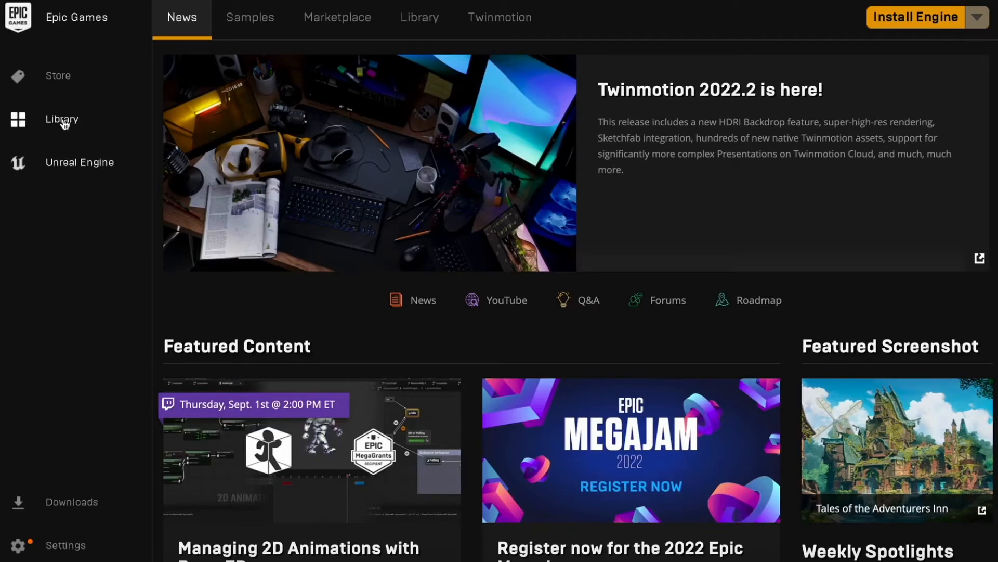
pyautogui.moveTo(80, 89)
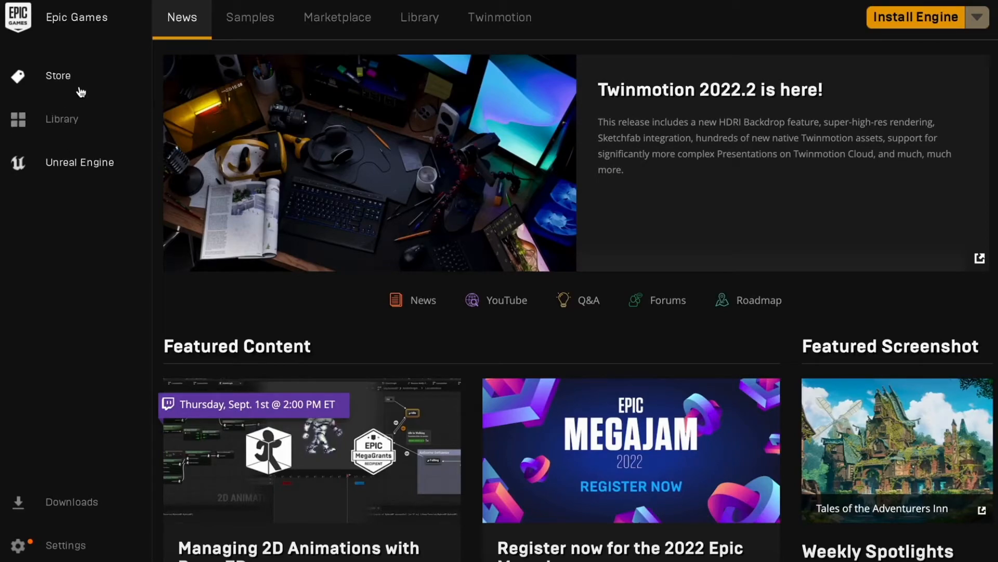
pyautogui.moveTo(58, 177)
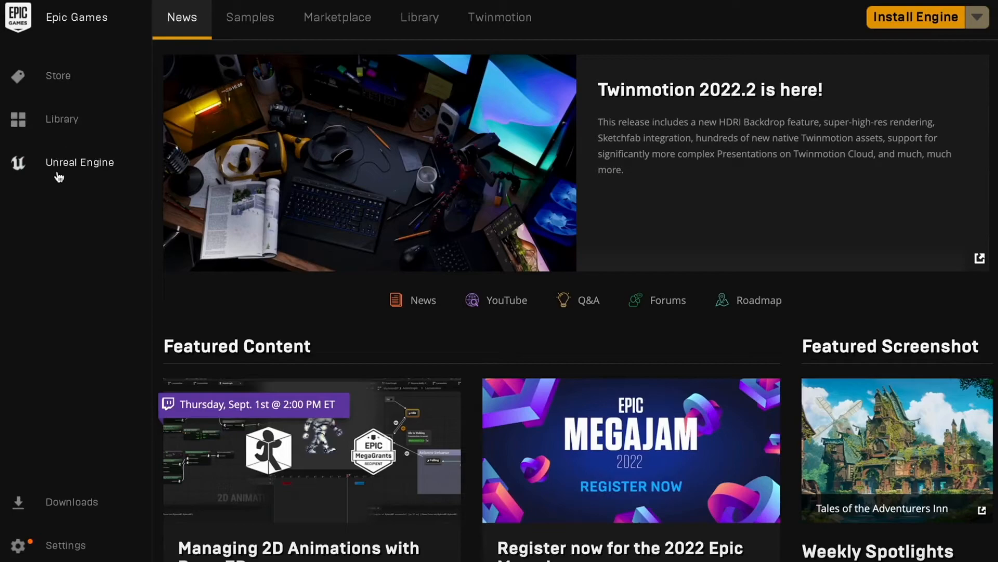
# Go to the Library entry that now appears in the left sidebar.
pyautogui.click(61, 119)
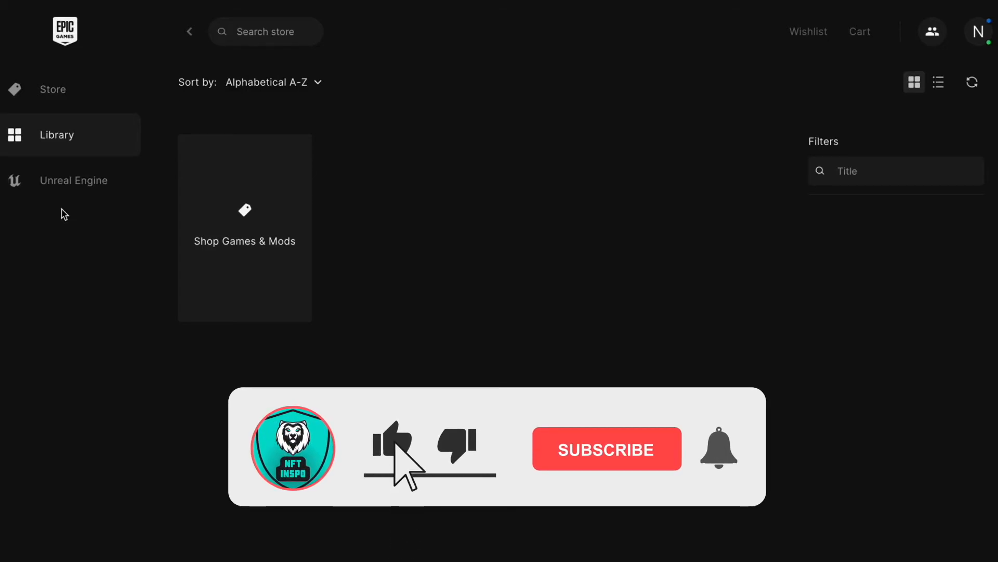
# Select spots on the Library page near the Shop Games & Mods tile.
pyautogui.click(606, 448)
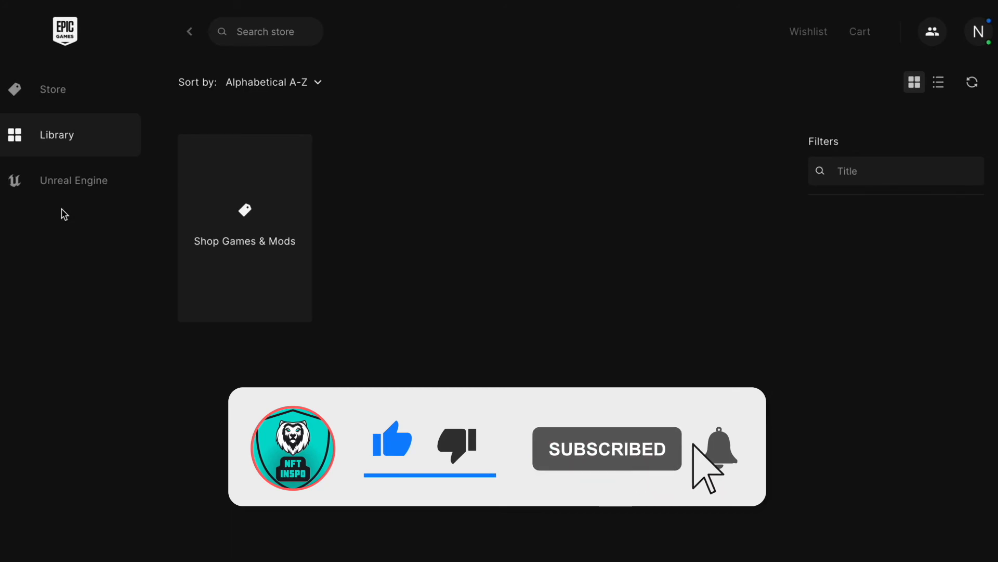
pyautogui.click(719, 447)
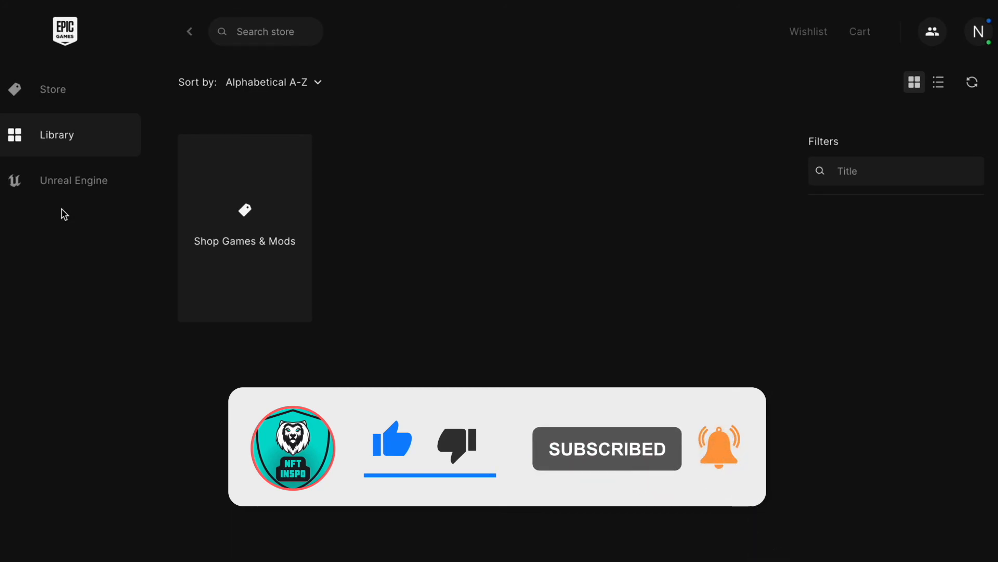